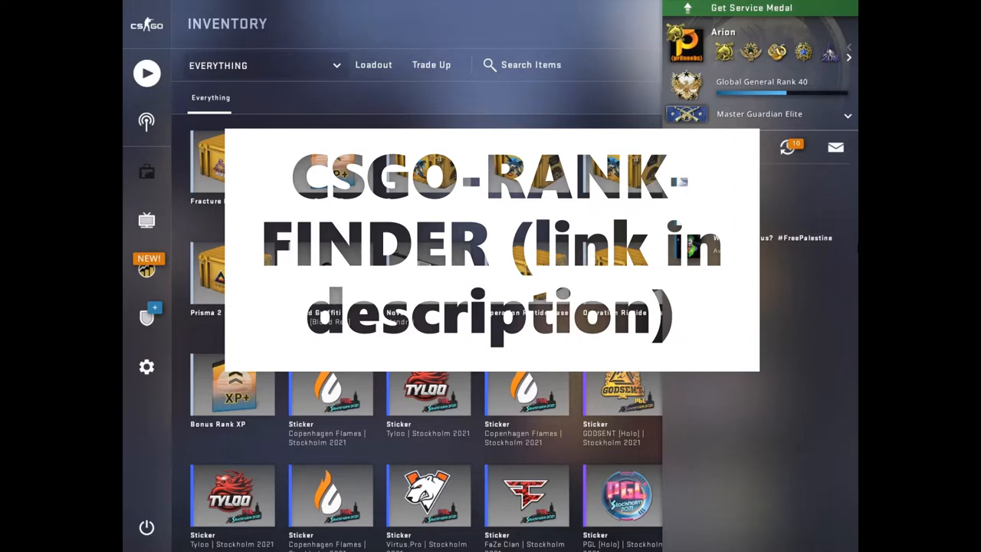
Step: Bring up Casual official matchmaking with the Dust II map group selected
{"action": "left_click", "coordinate": [688, 147]}
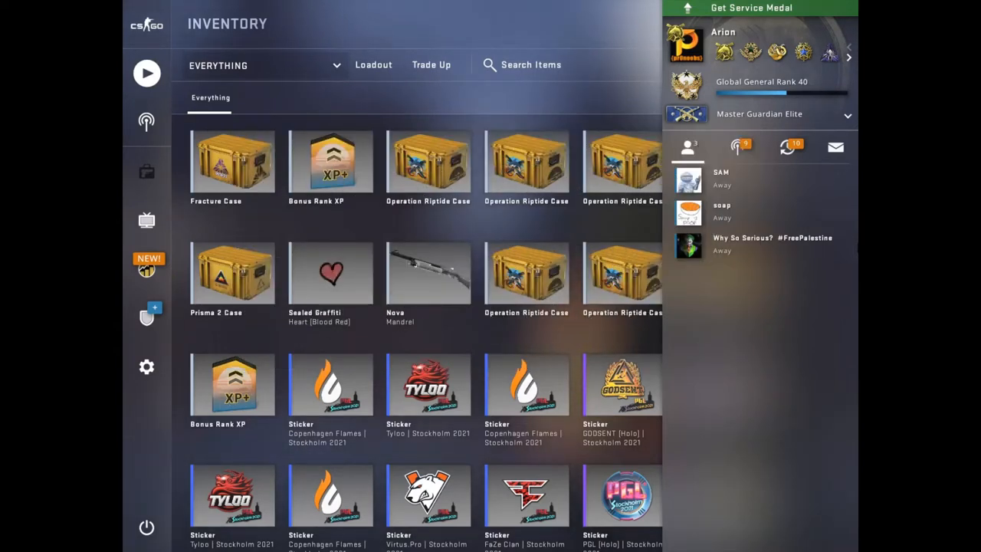
{"action": "left_click", "coordinate": [147, 73]}
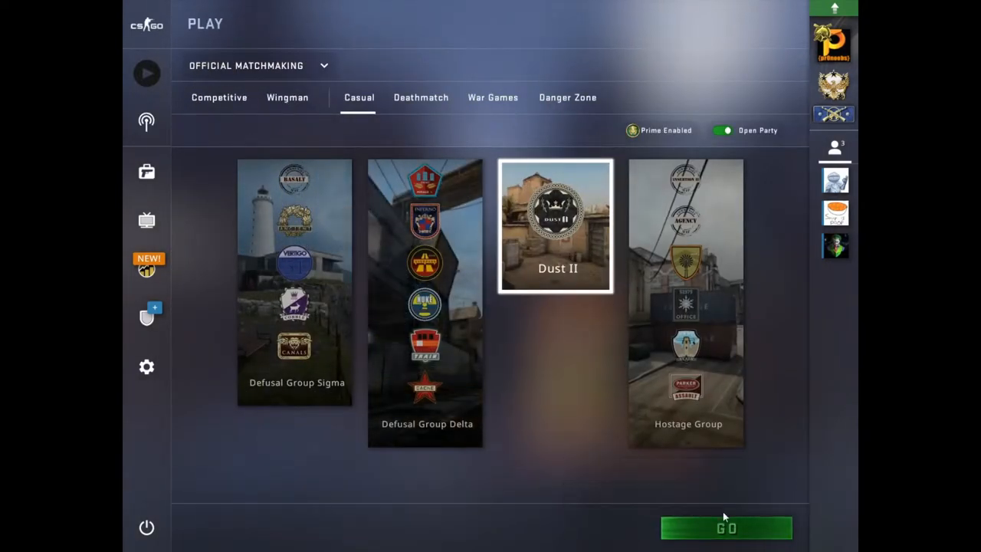
Step: Queue with GO and load into a live Casual Dust II match on the Terrorist side
{"action": "left_click", "coordinate": [726, 527]}
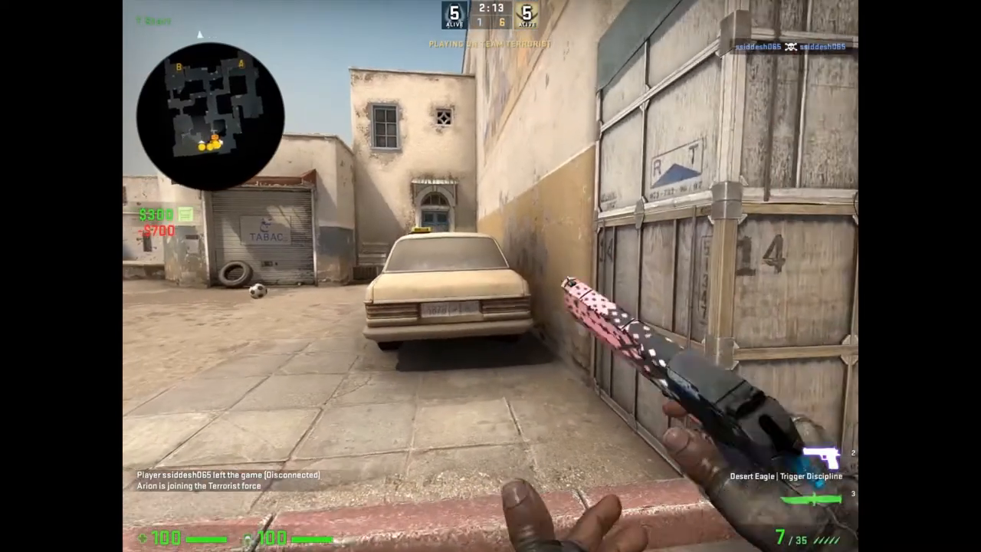
Step: Run the status command in the developer console to list connected players, then resume play
{"action": "key", "text": "`"}
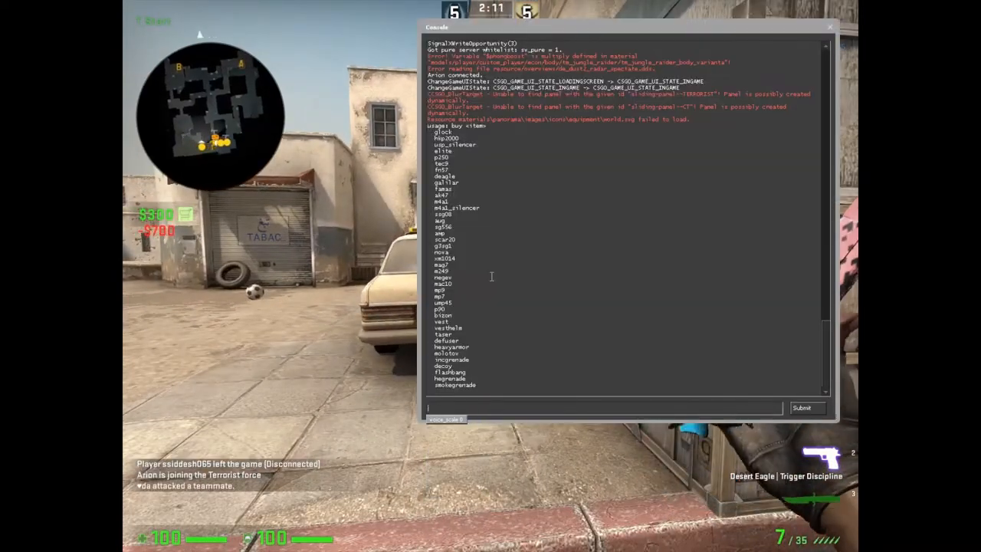
{"action": "type", "text": "status"}
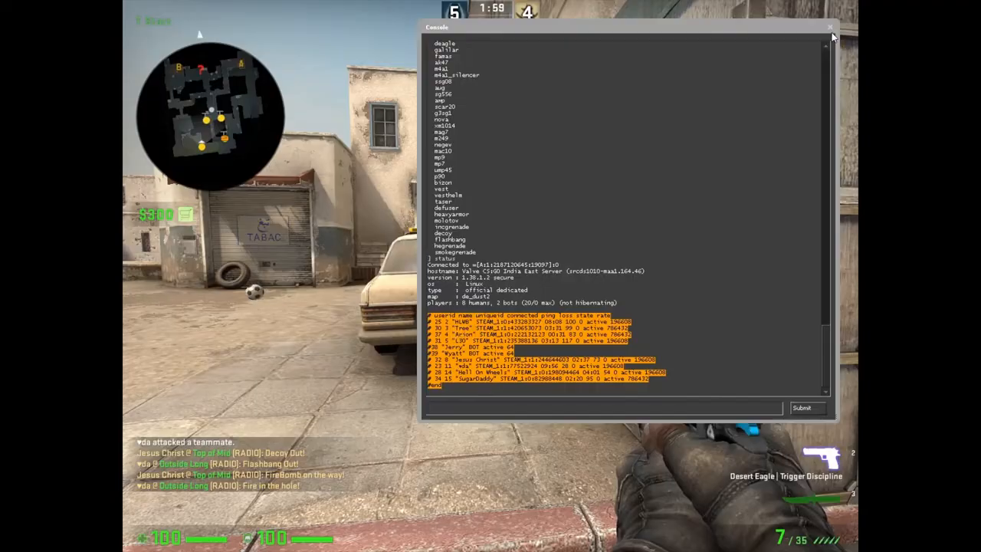
{"action": "left_click", "coordinate": [831, 28]}
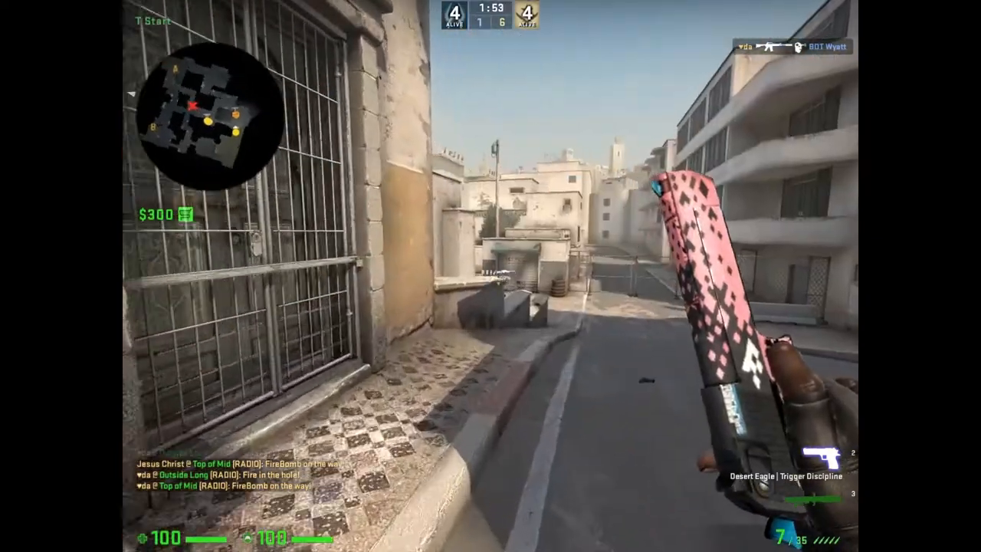
{"action": "key", "text": "shift+tab"}
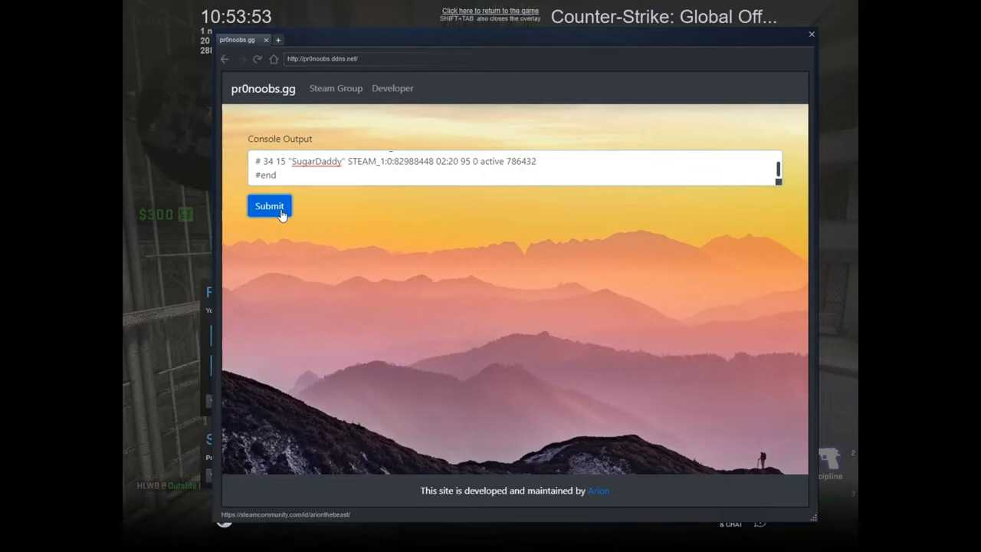
{"action": "left_click", "coordinate": [270, 205]}
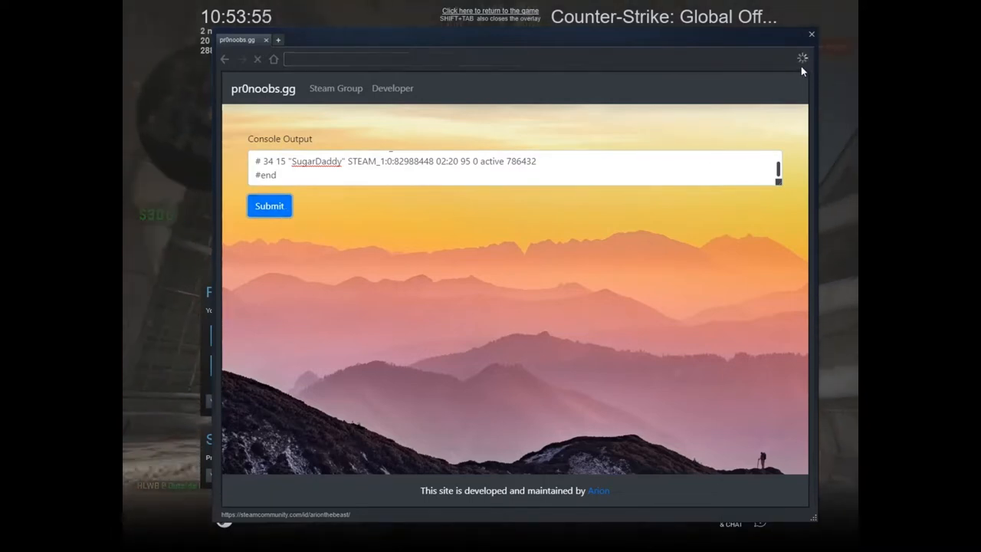
{"action": "left_click", "coordinate": [269, 206]}
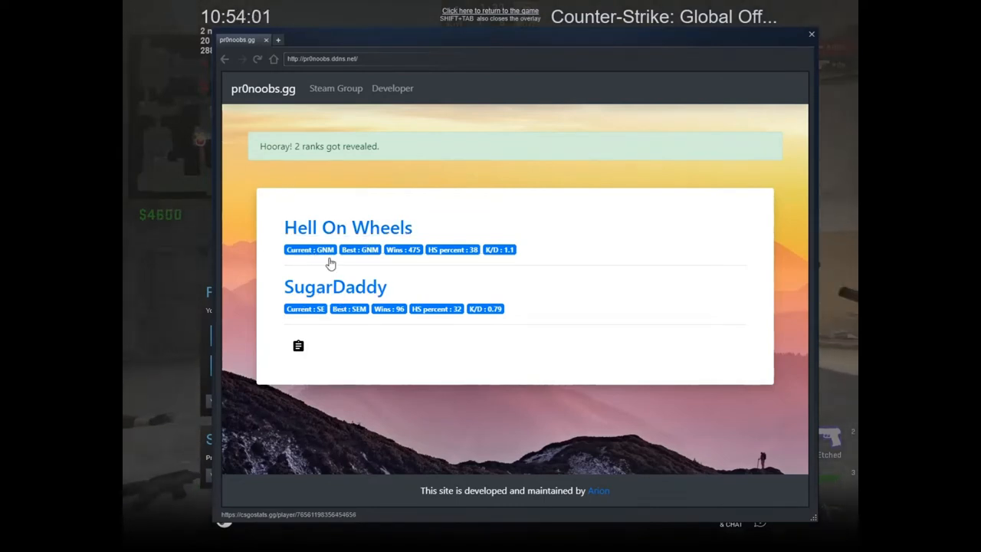
{"action": "mouse_move", "coordinate": [384, 261]}
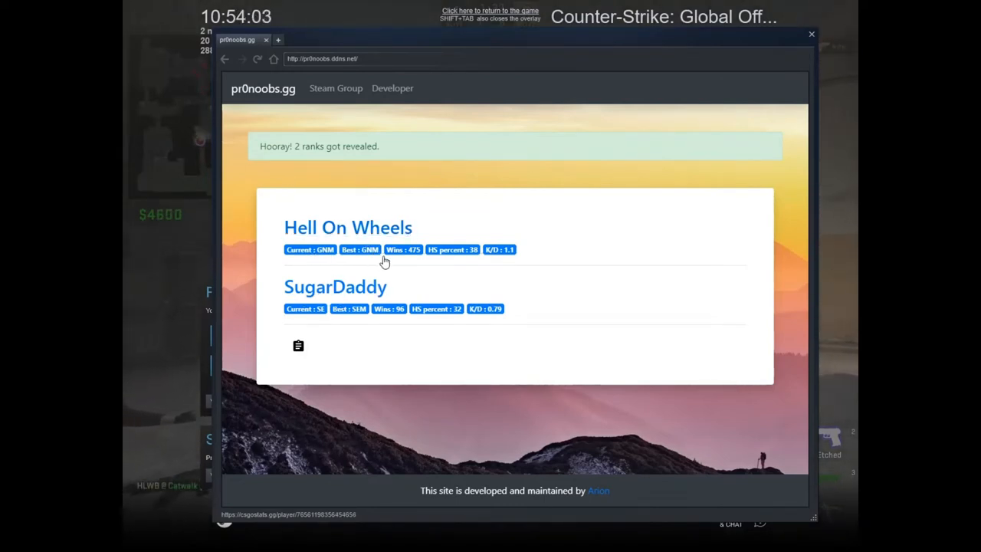
{"action": "mouse_move", "coordinate": [463, 259]}
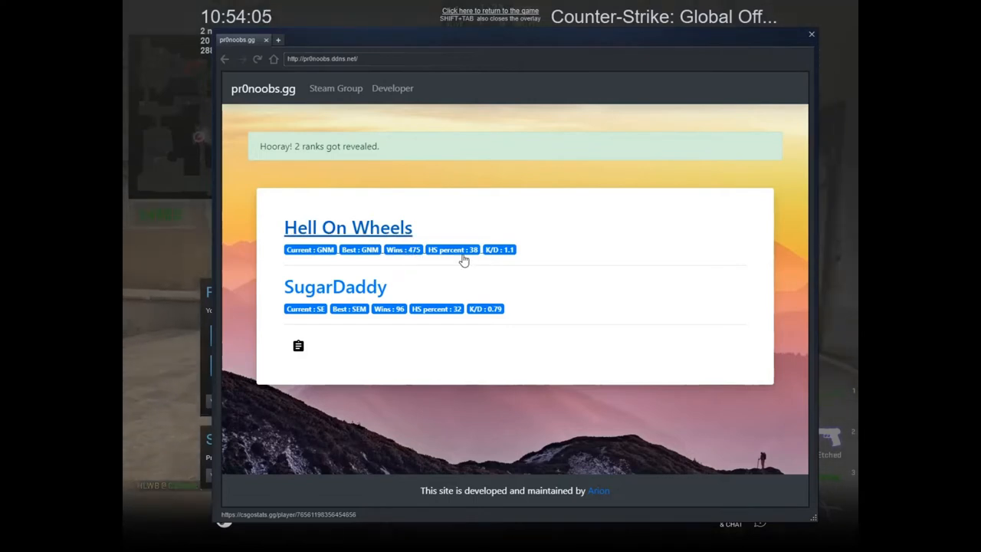
{"action": "mouse_move", "coordinate": [297, 346]}
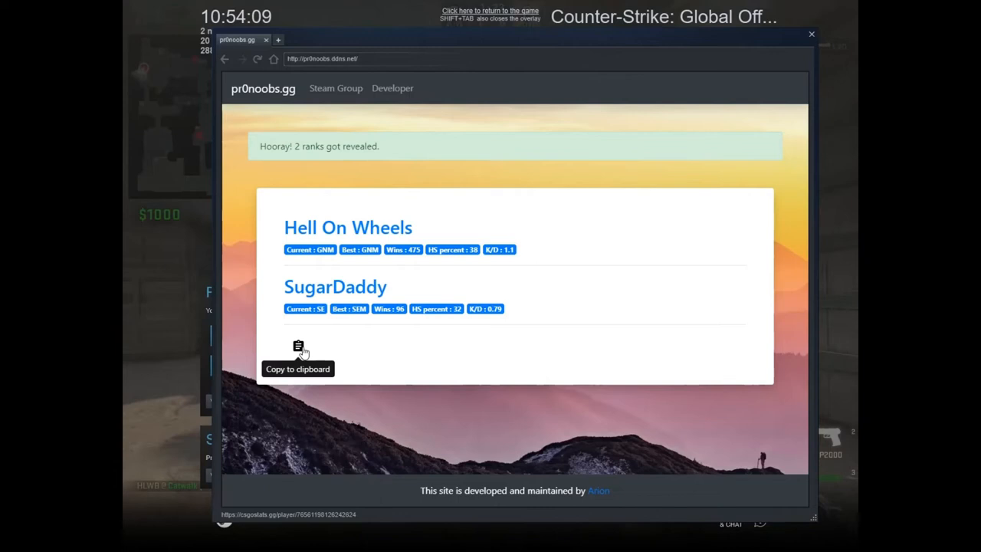
{"action": "mouse_move", "coordinate": [279, 214]}
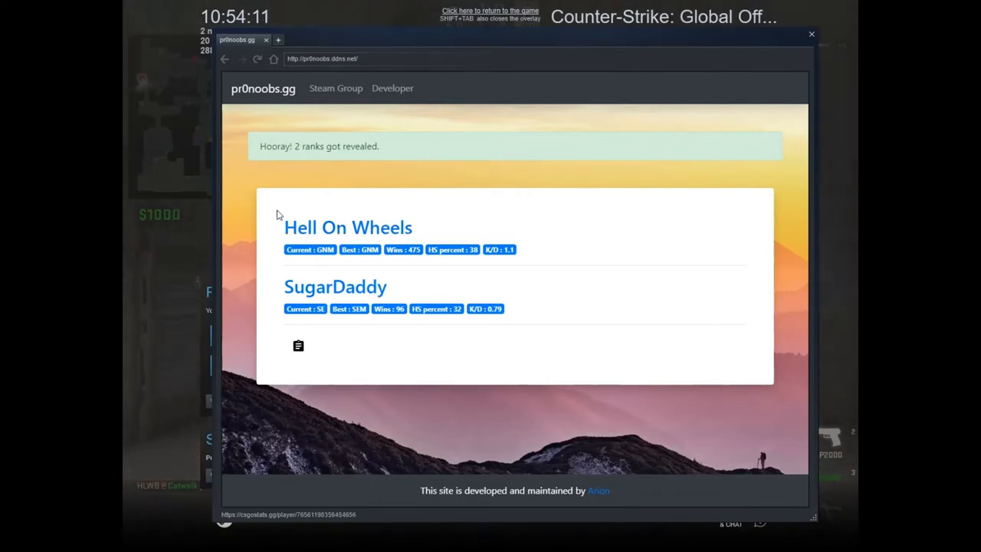
{"action": "mouse_move", "coordinate": [344, 299]}
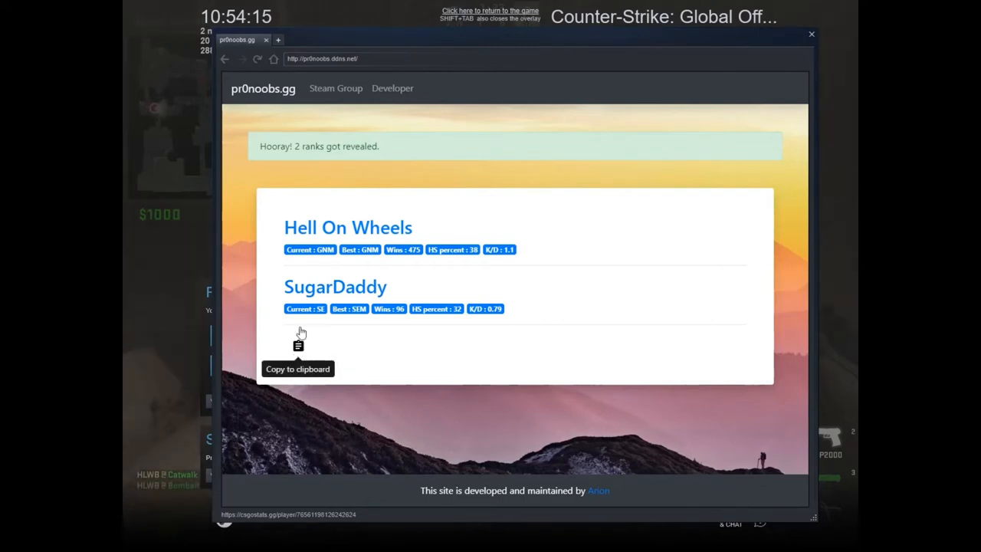
{"action": "mouse_move", "coordinate": [334, 286]}
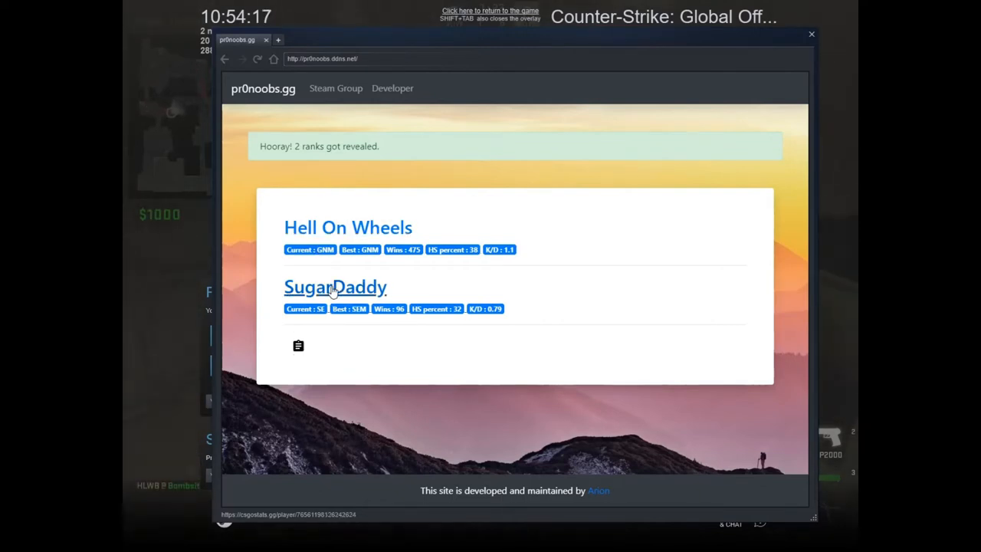
{"action": "mouse_move", "coordinate": [298, 347]}
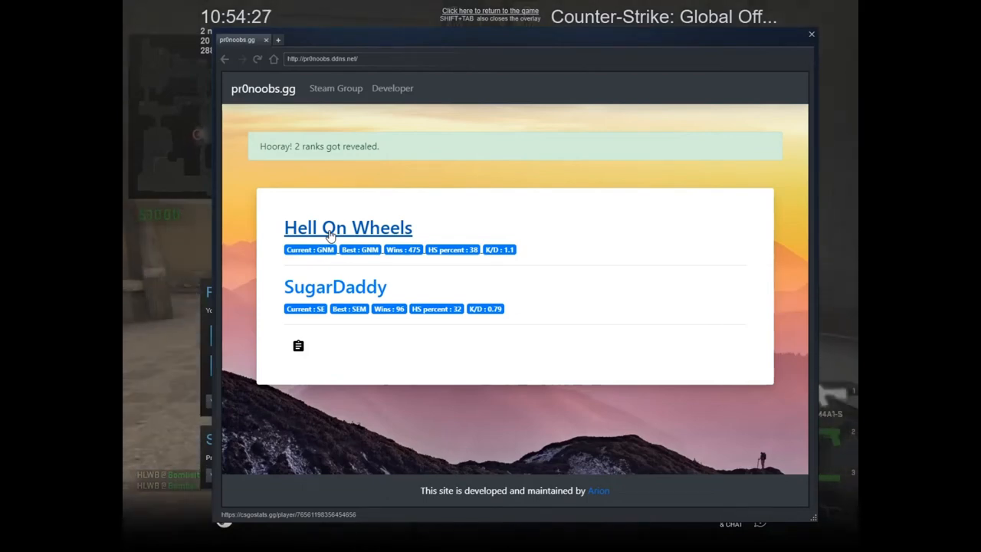
Step: Navigate back to pr0noobs.gg's empty Console Output submission form
{"action": "left_click", "coordinate": [347, 227]}
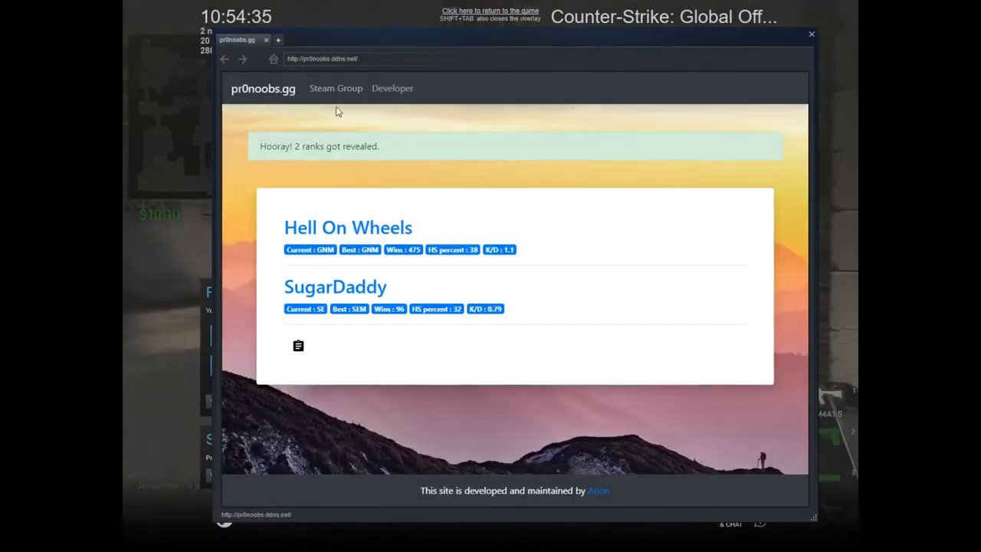
{"action": "left_click", "coordinate": [393, 87]}
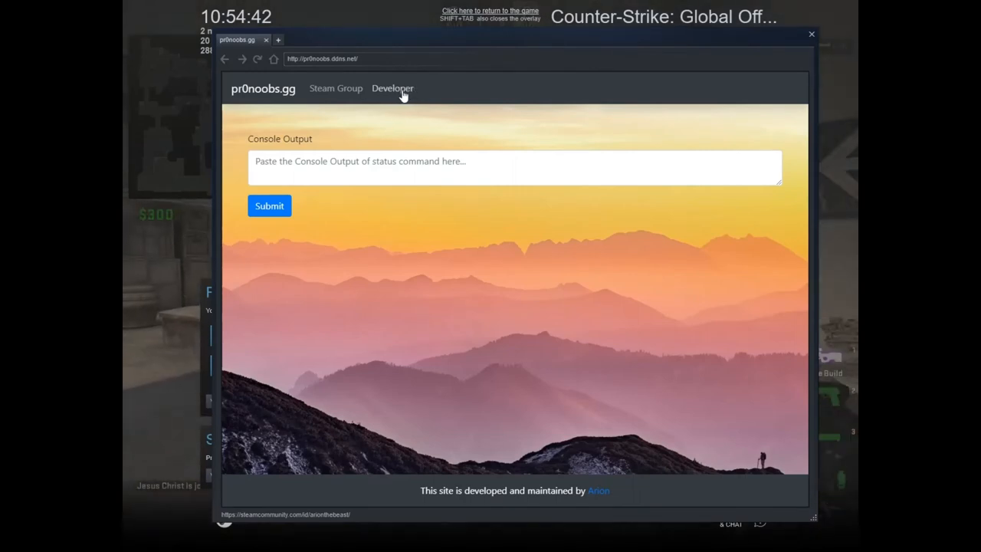
{"action": "mouse_move", "coordinate": [629, 441]}
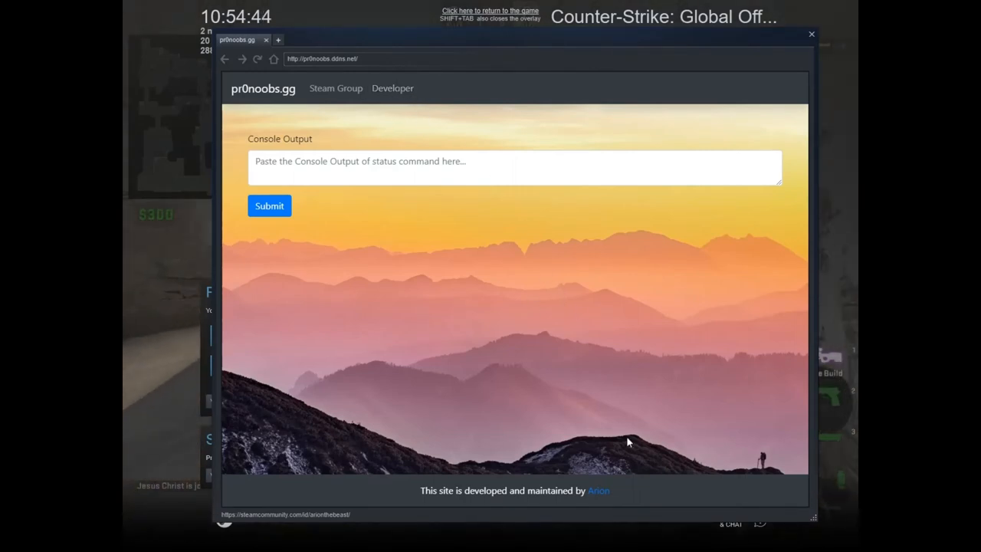
{"action": "mouse_move", "coordinate": [329, 113]}
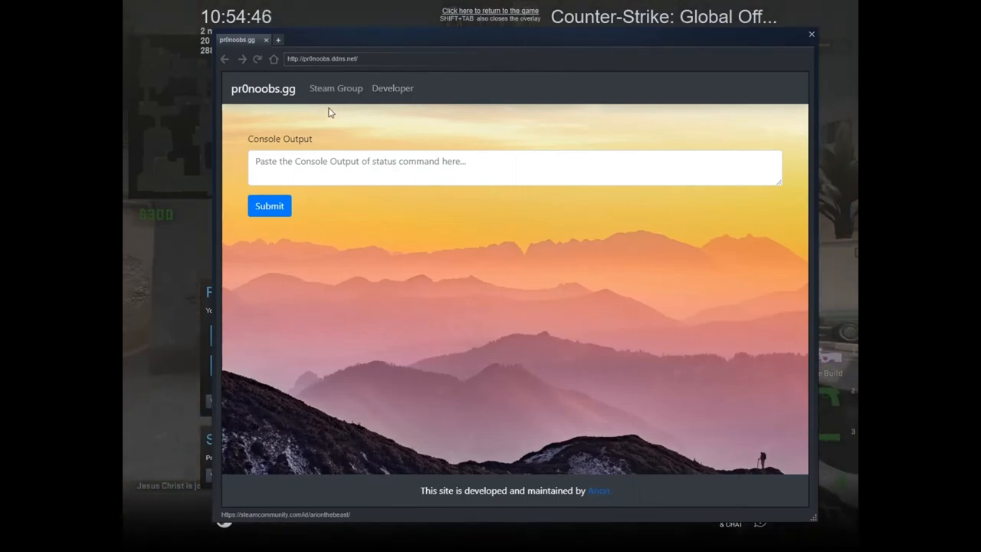